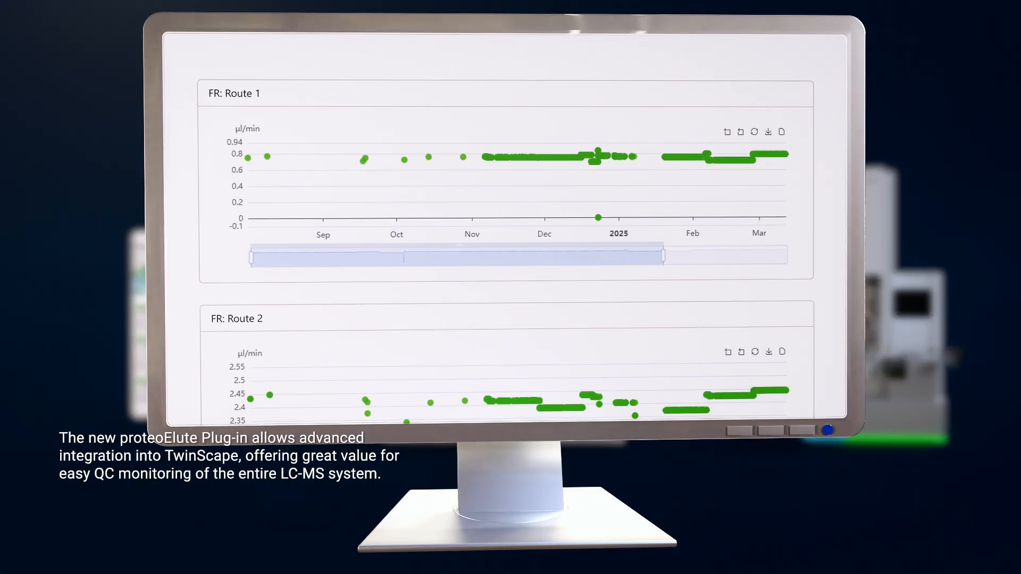
scroll(down, 3)
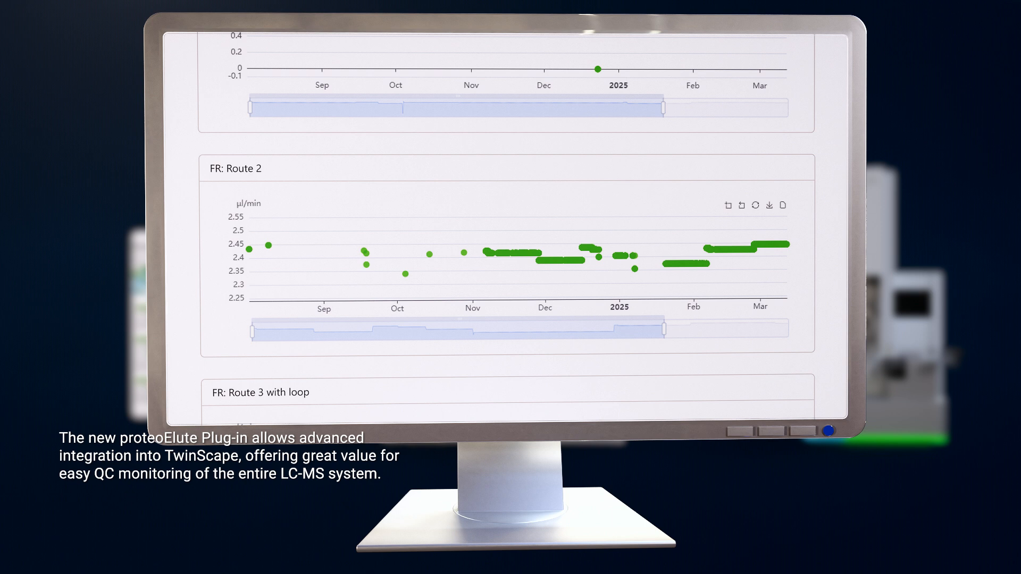
scroll(down, 3)
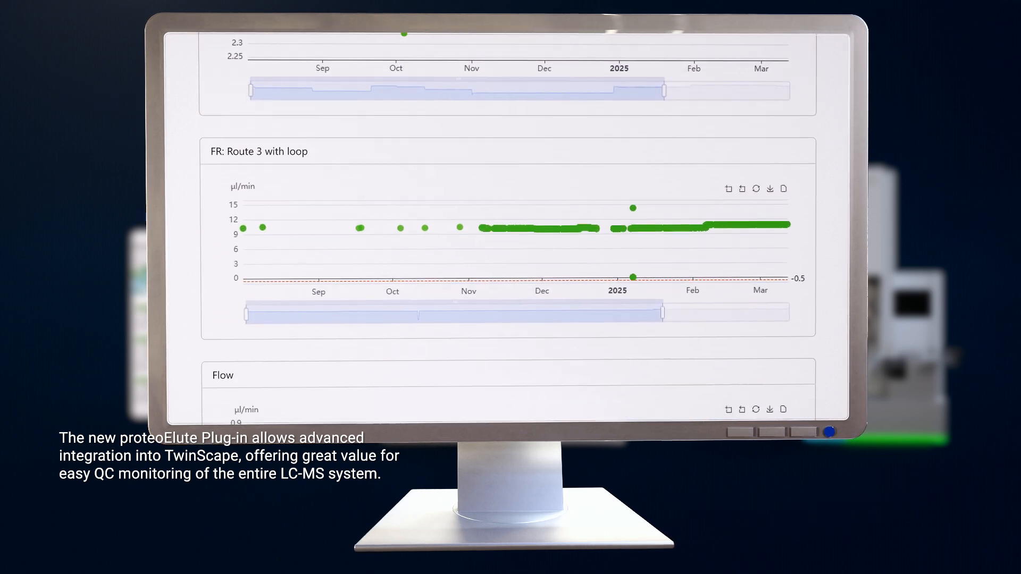
scroll(down, 3)
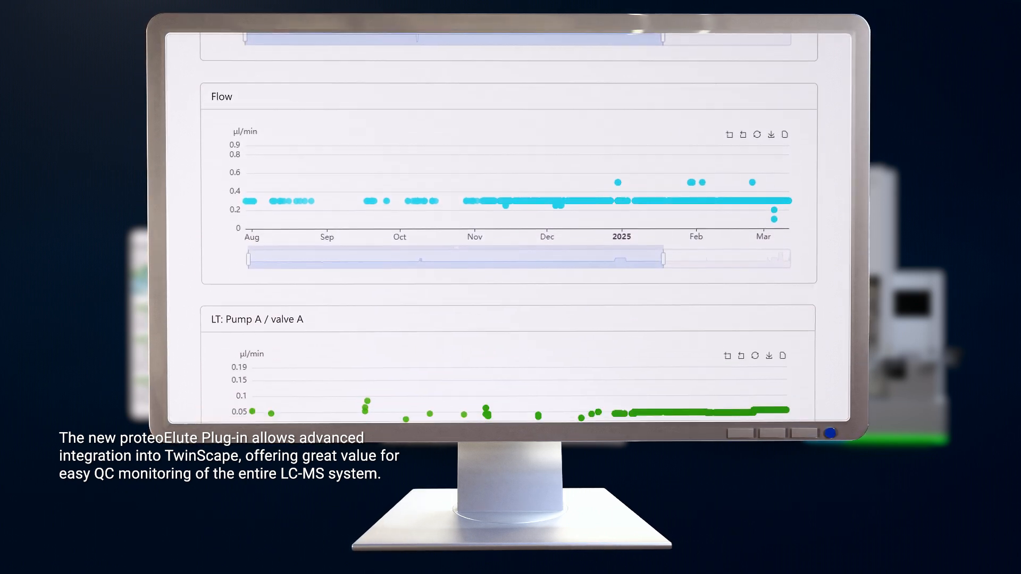
scroll(down, 3)
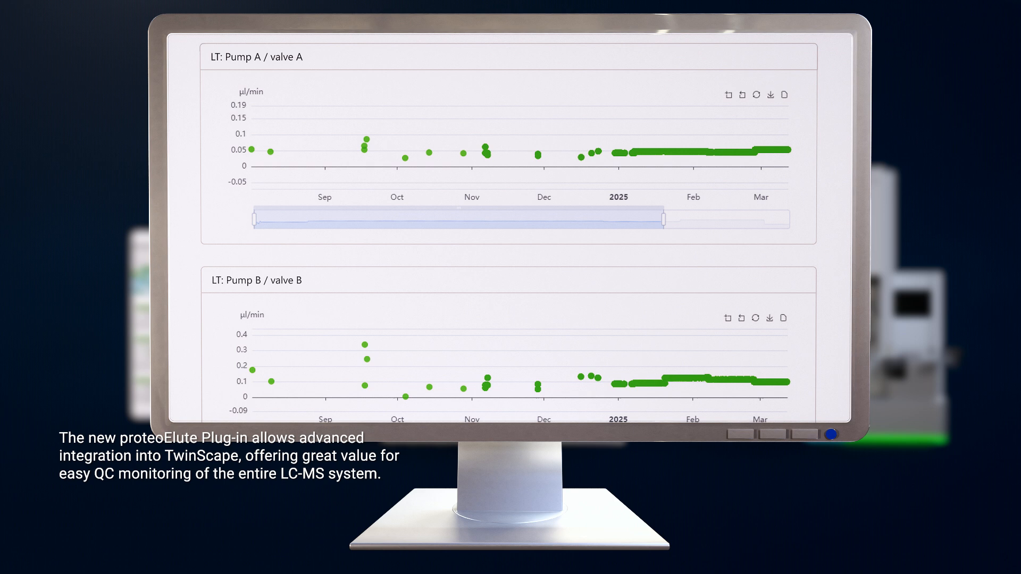
scroll(down, 3)
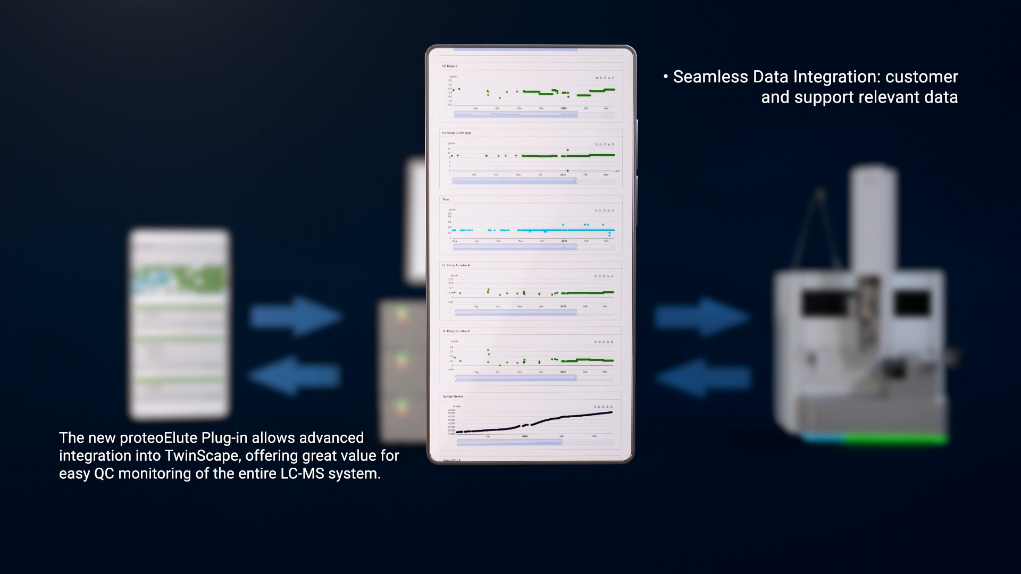
scroll(down, 3)
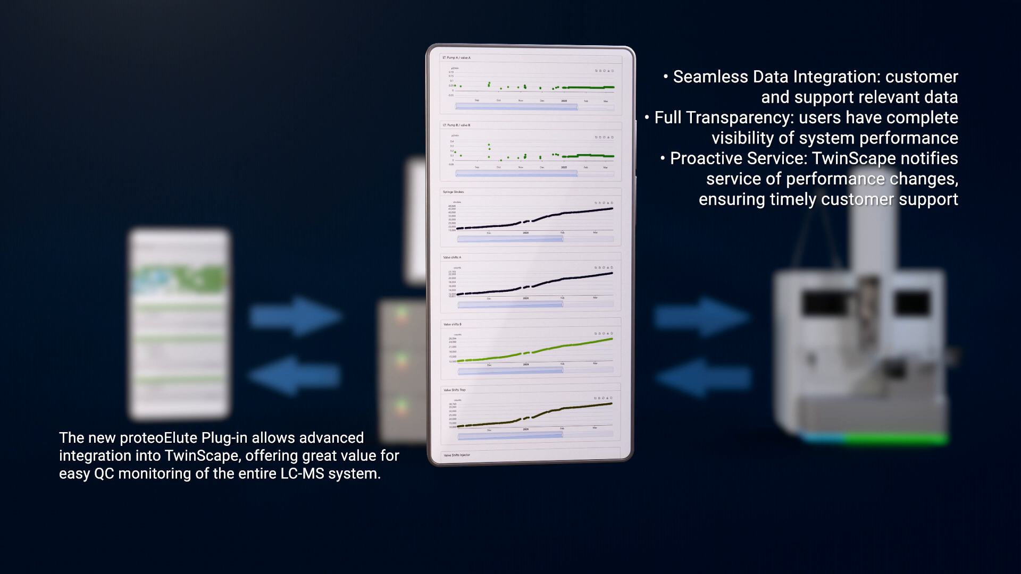
scroll(down, 3)
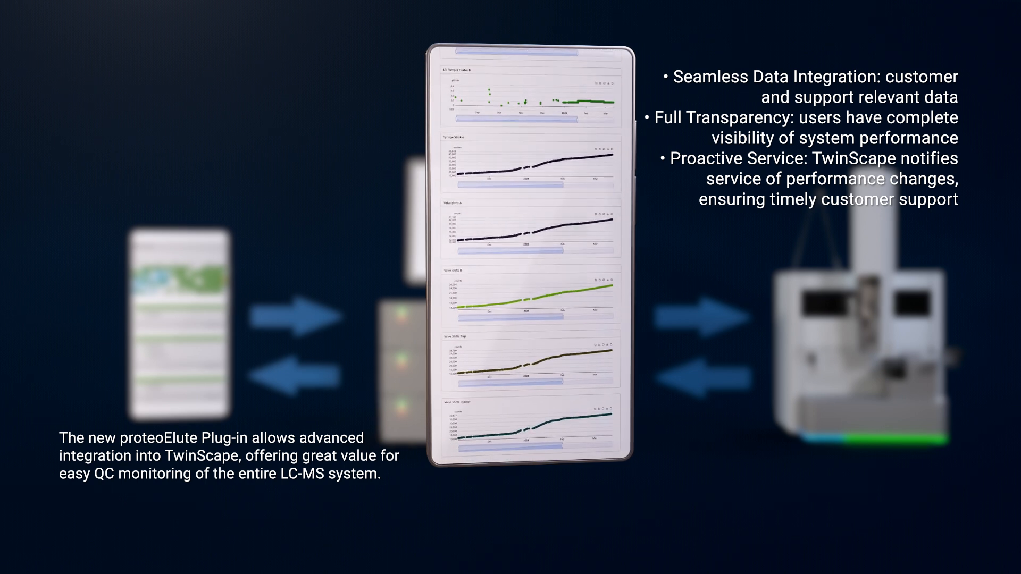